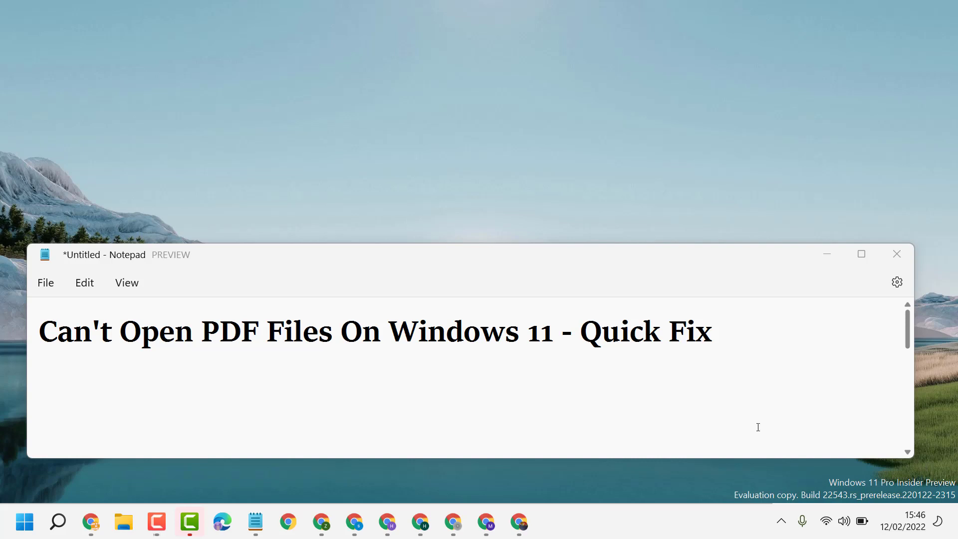
{"action": "mouse_move", "coordinate": [211, 340]}
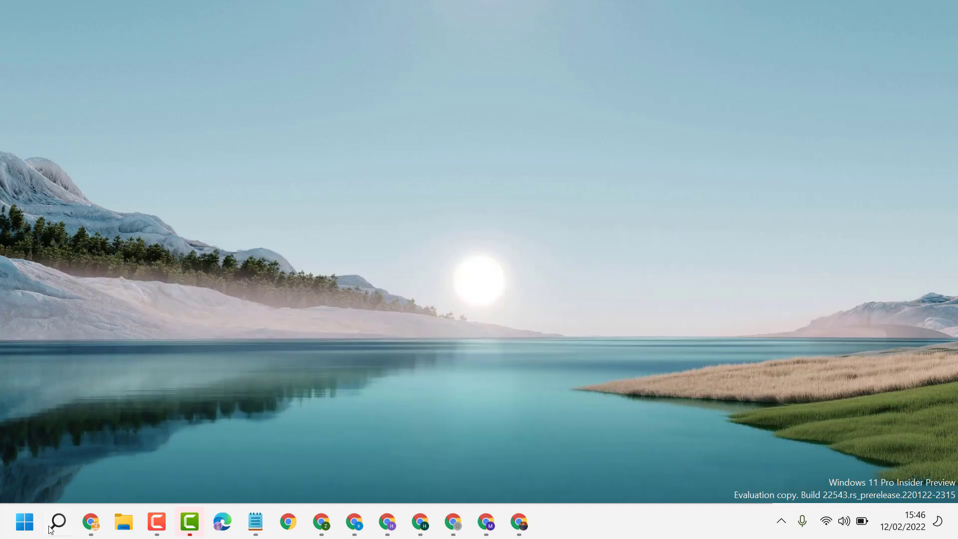
Search Windows for 'default apps' to find the Default apps system setting.
{"action": "left_click", "coordinate": [57, 522]}
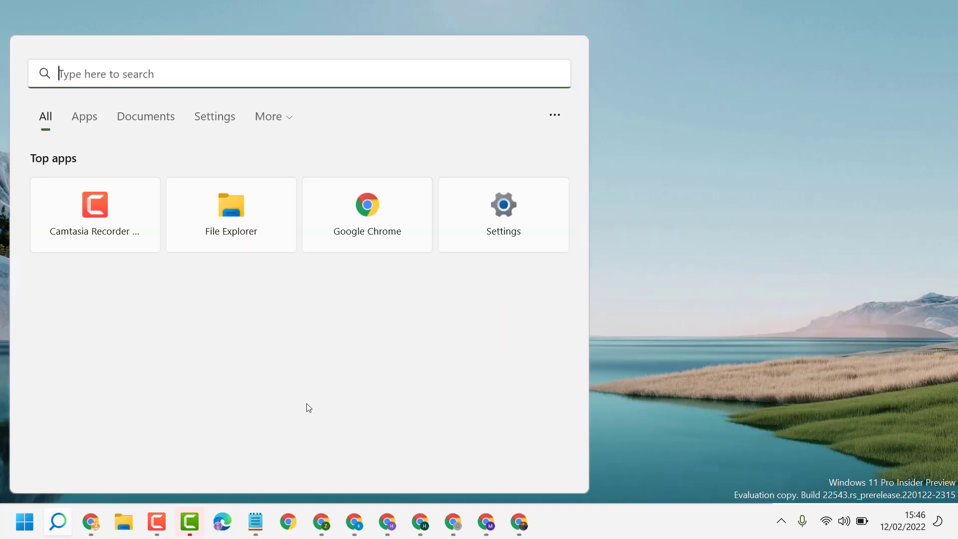
{"action": "type", "text": "device Manager"}
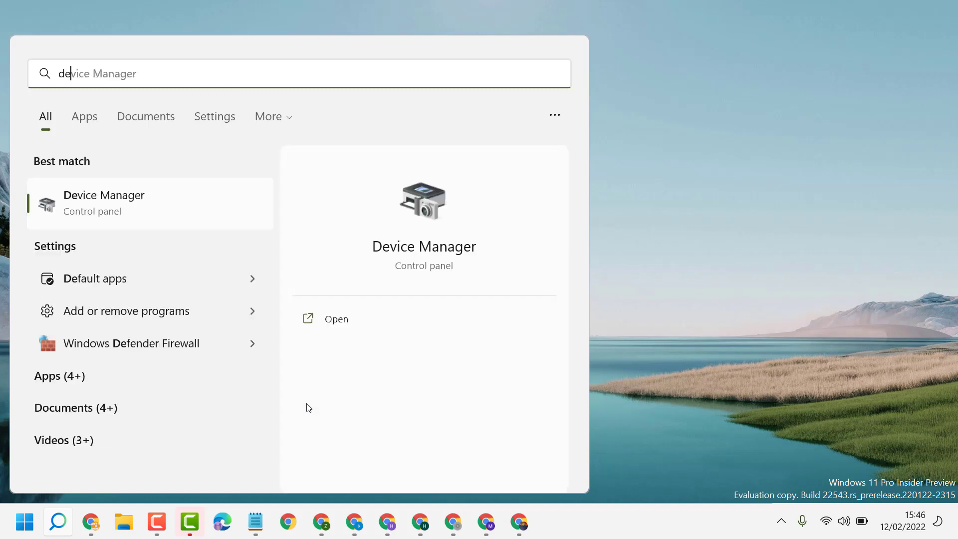
{"action": "type", "text": "default apps"}
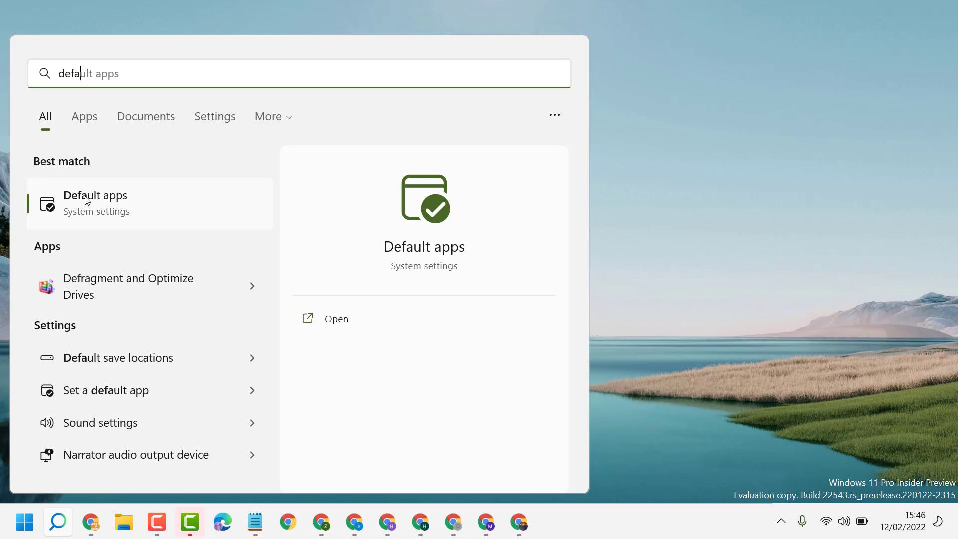
Open Default apps and filter the file-type defaults to 'pdf'.
{"action": "left_click", "coordinate": [95, 203]}
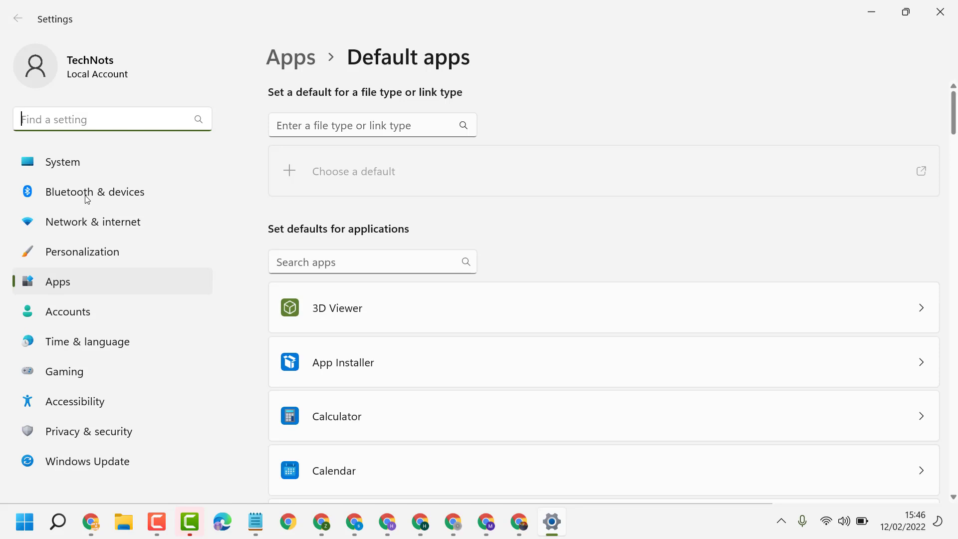
{"action": "scroll", "scroll_direction": "down", "scroll_amount": 3}
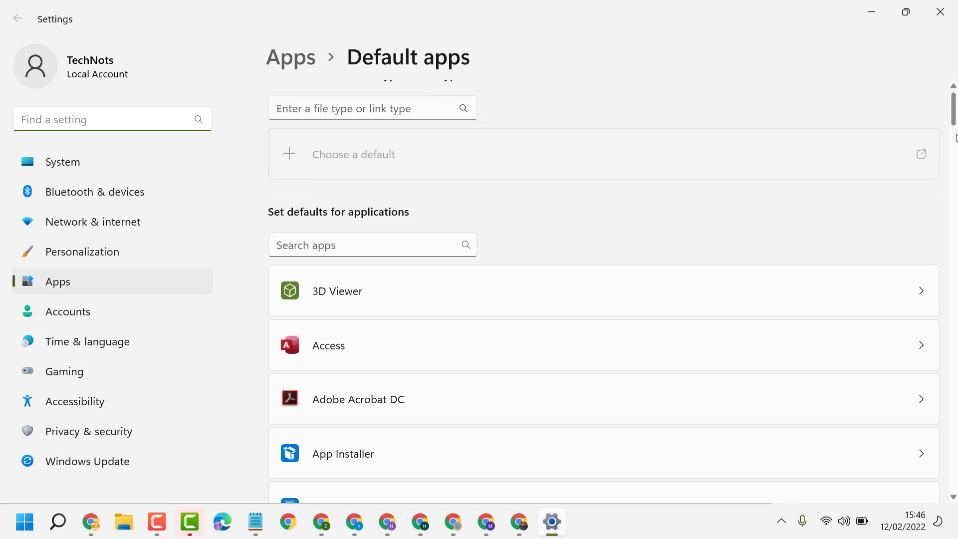
{"action": "scroll", "scroll_direction": "down", "scroll_amount": 3}
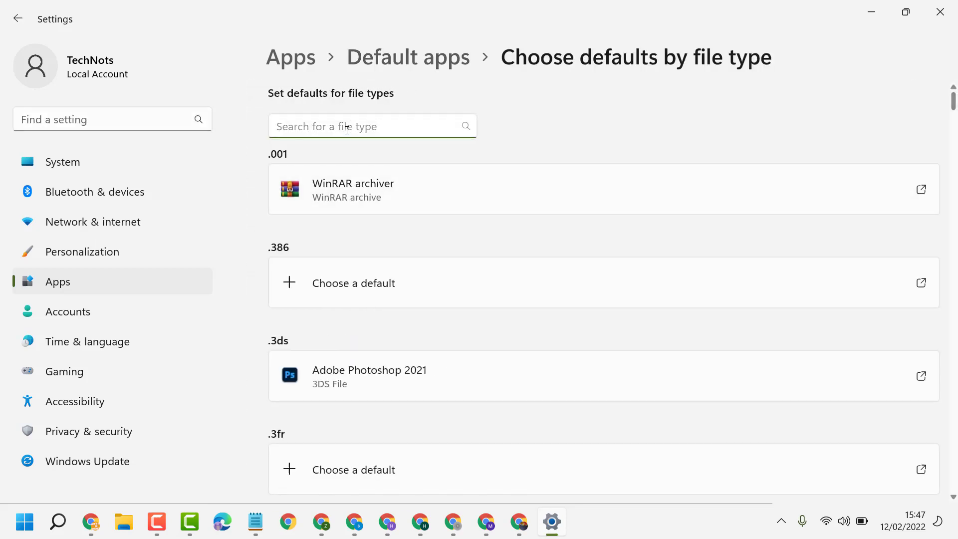
{"action": "type", "text": "p"}
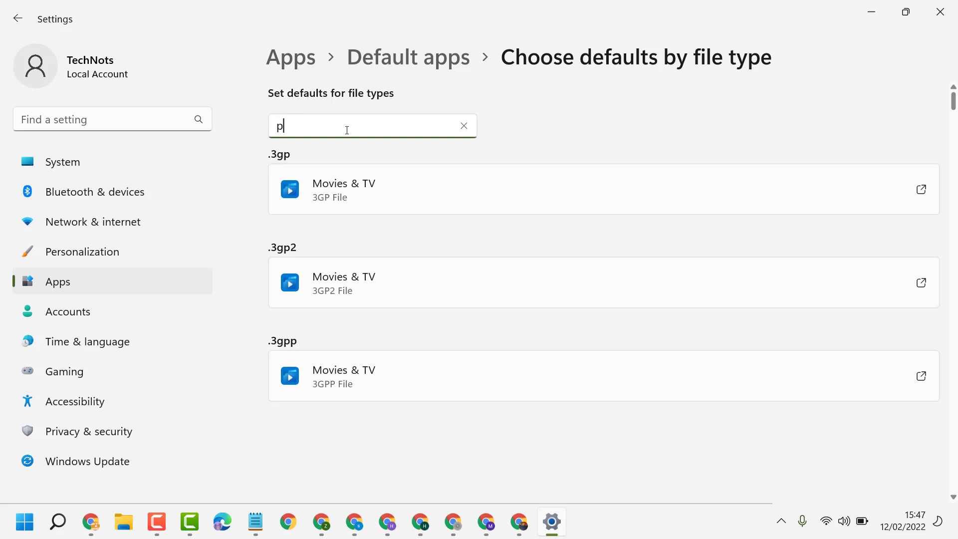
{"action": "type", "text": "df"}
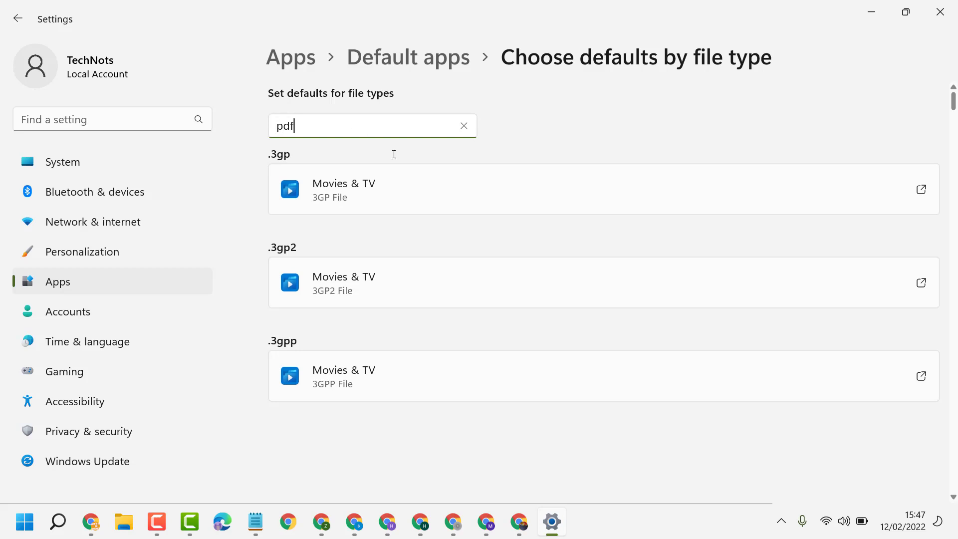
{"action": "type", "text": "pdf"}
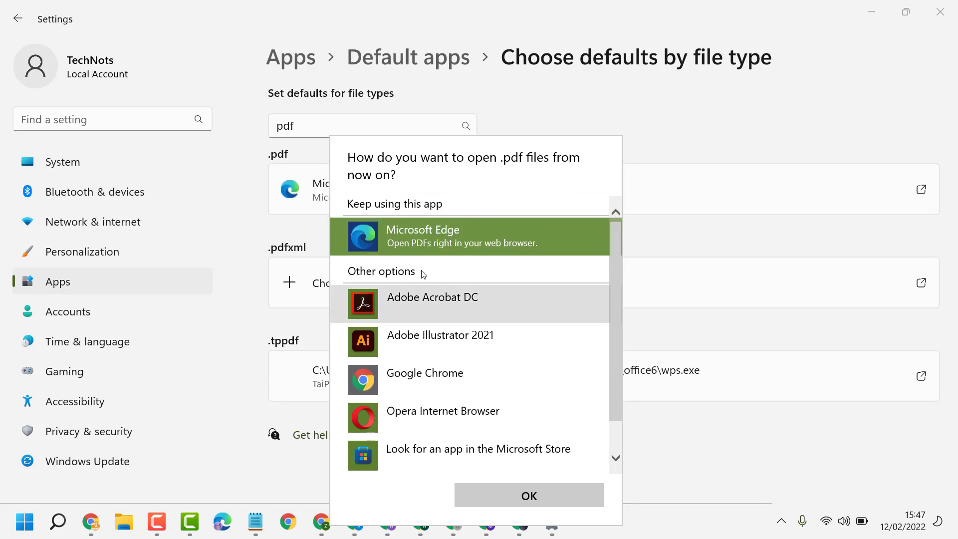
{"action": "mouse_move", "coordinate": [425, 378]}
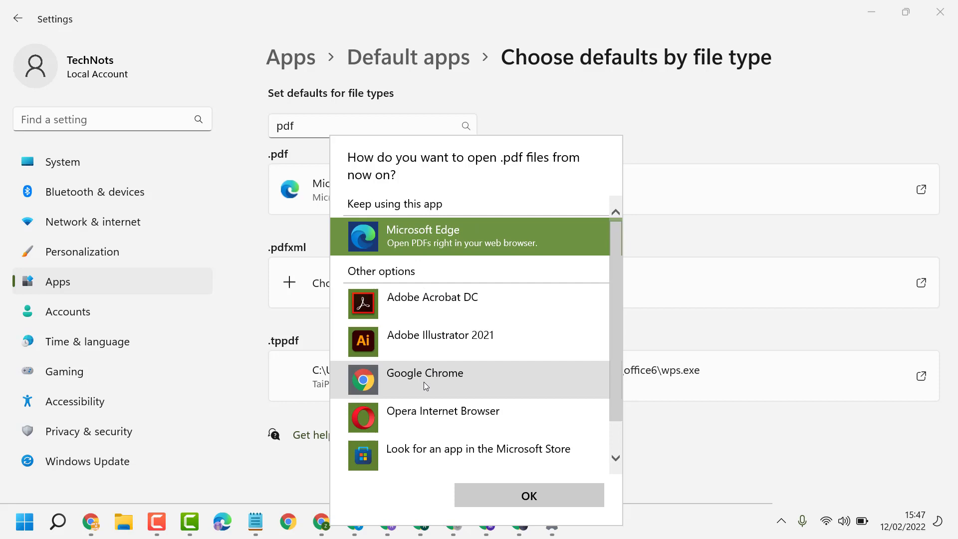
{"action": "mouse_move", "coordinate": [455, 341]}
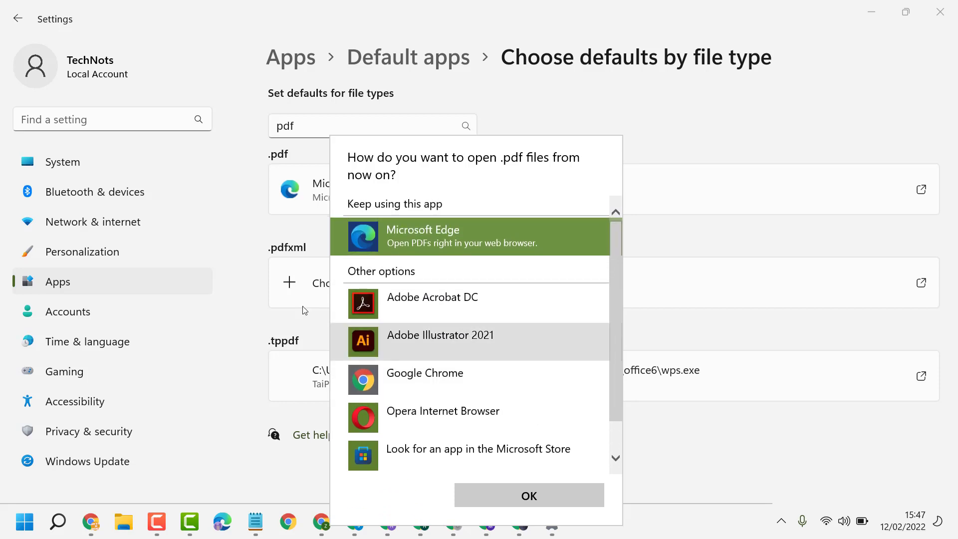
Set Adobe Acrobat DC as the .pdf default and close Settings.
{"action": "left_click", "coordinate": [431, 297]}
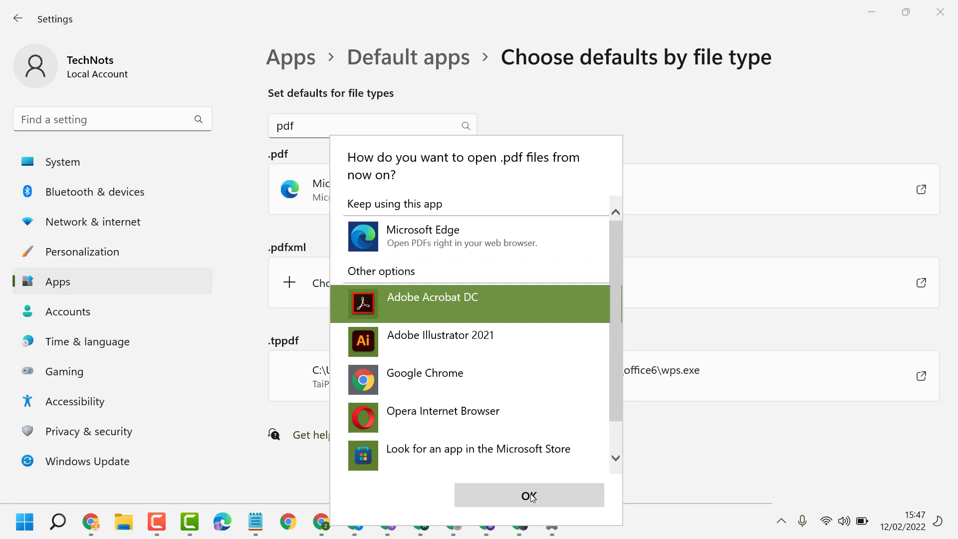
{"action": "left_click", "coordinate": [528, 495]}
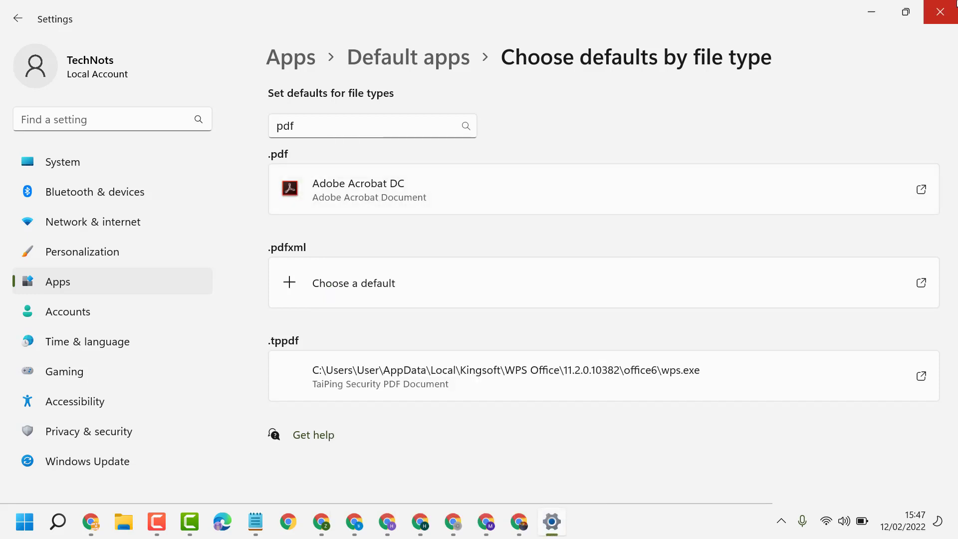
{"action": "left_click", "coordinate": [940, 11]}
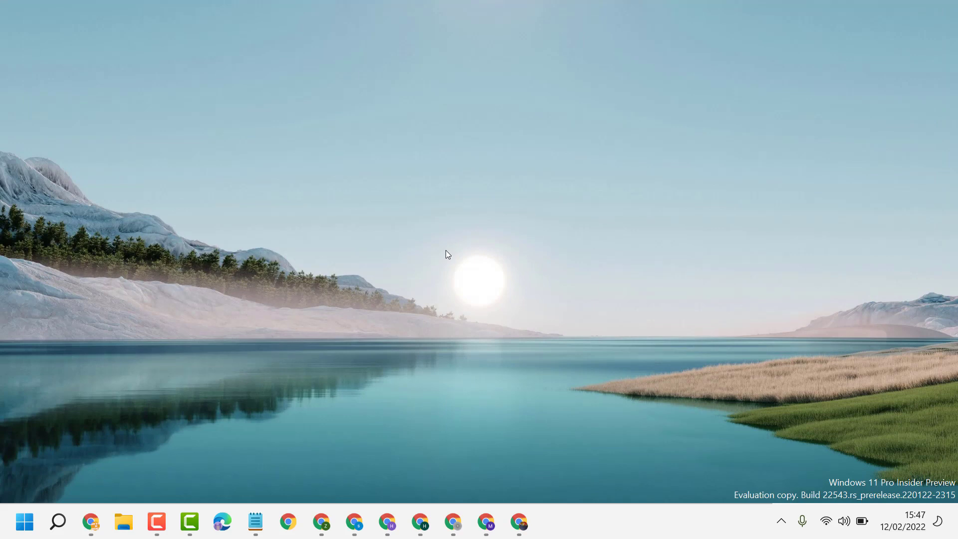
{"action": "mouse_move", "coordinate": [465, 395]}
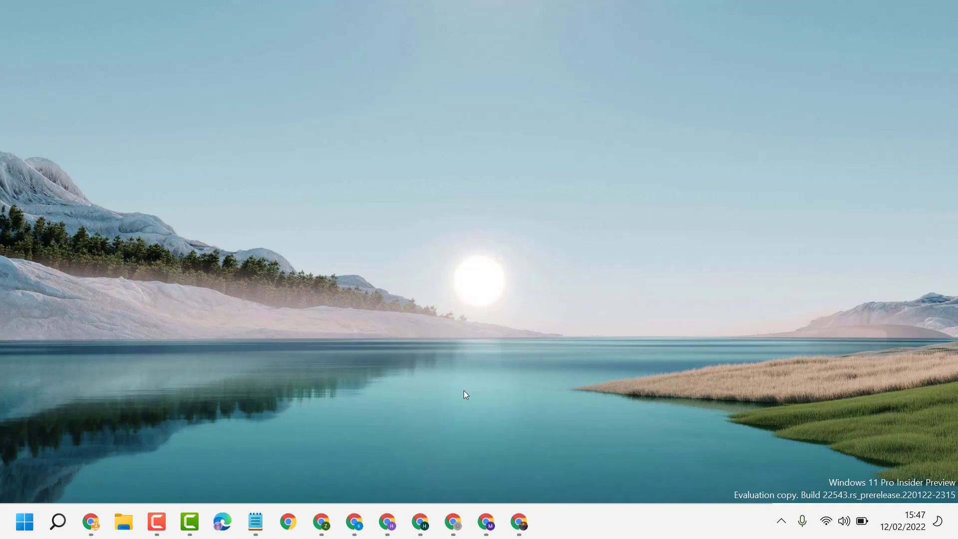
Search for 'cmd' and launch Command Prompt as administrator.
{"action": "left_click", "coordinate": [58, 521]}
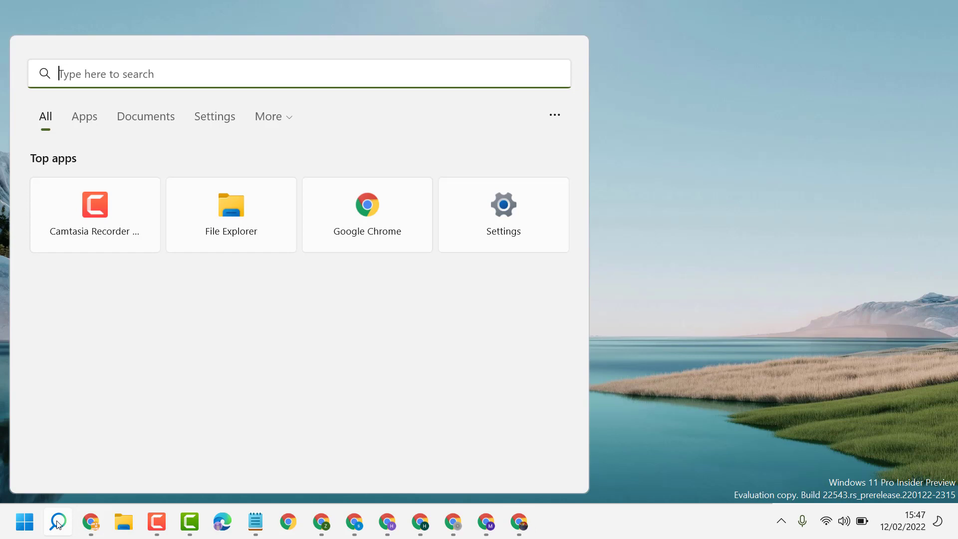
{"action": "mouse_move", "coordinate": [307, 415]}
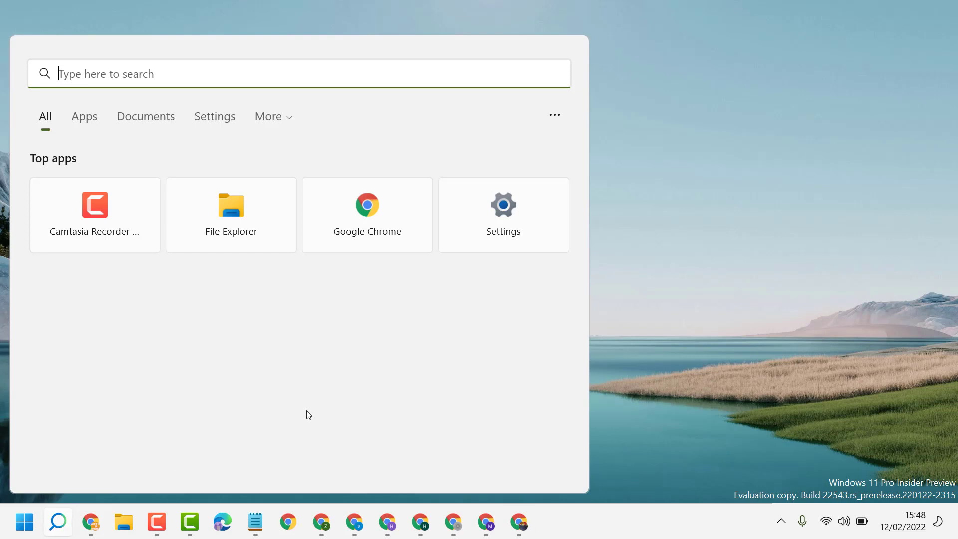
{"action": "type", "text": "cmd"}
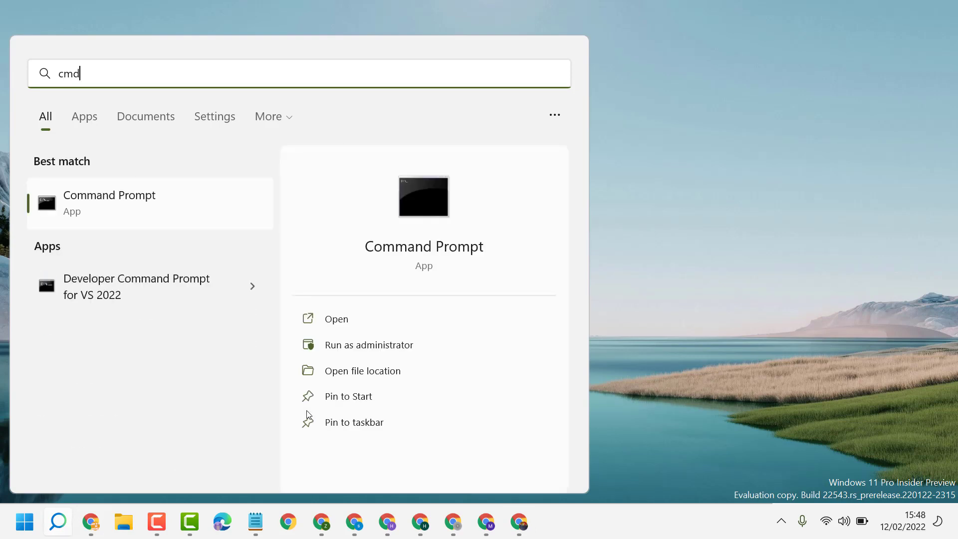
{"action": "right_click", "coordinate": [110, 203]}
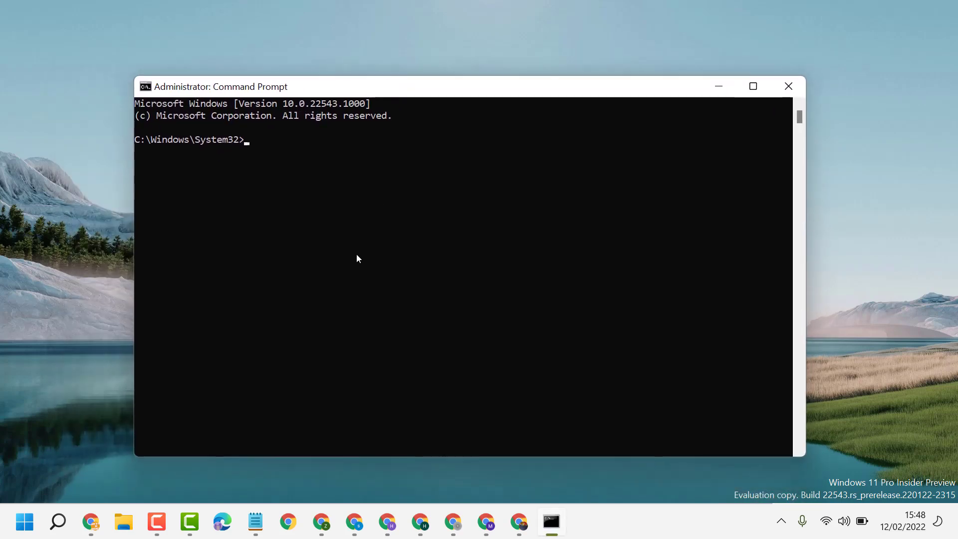
Run sfc /scannow until verification starts, then close Command Prompt.
{"action": "type", "text": "sfc /sca"}
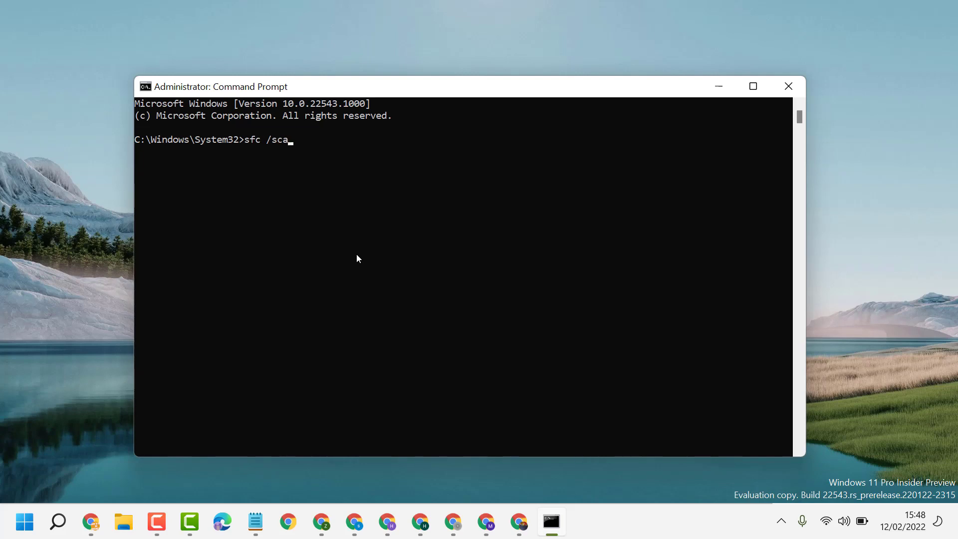
{"action": "type", "text": "nnow"}
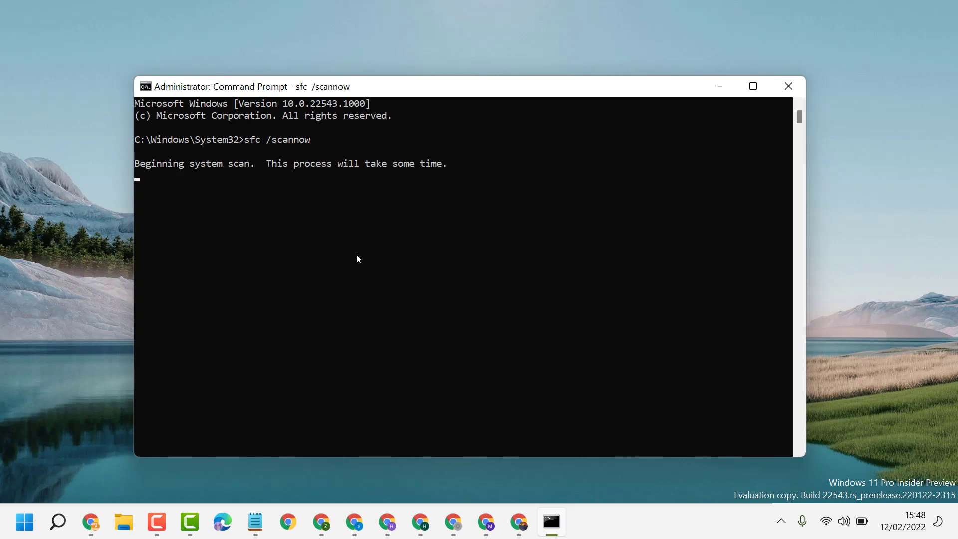
{"action": "mouse_move", "coordinate": [319, 195]}
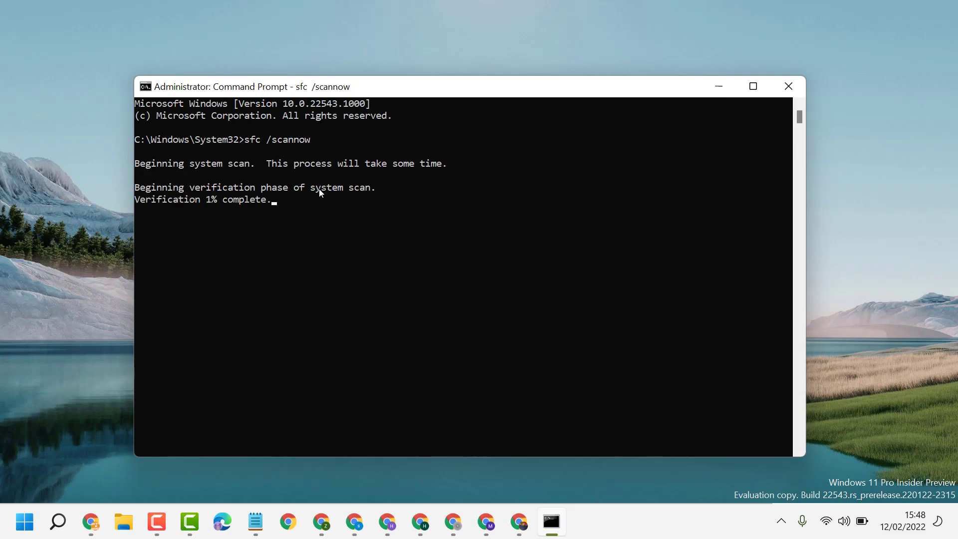
{"action": "mouse_move", "coordinate": [324, 204]}
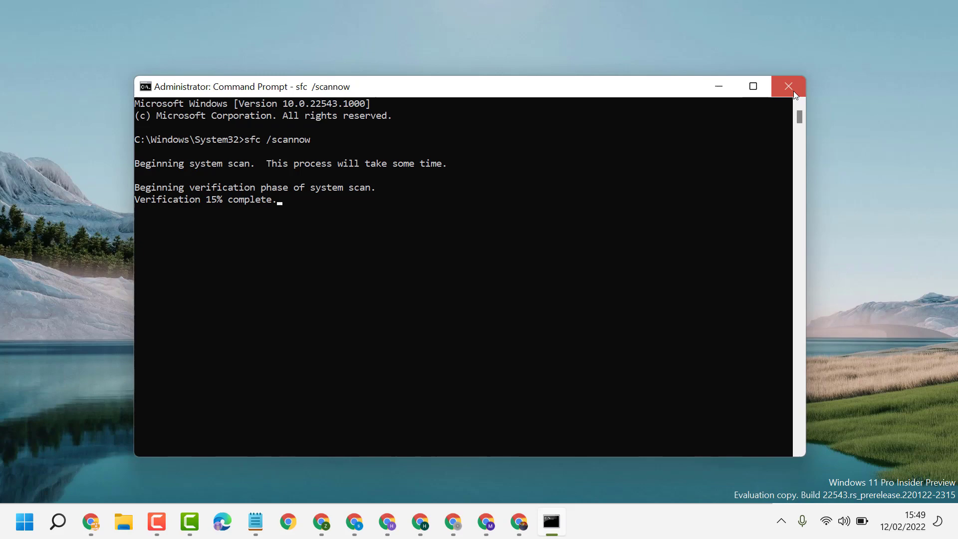
{"action": "left_click", "coordinate": [787, 85]}
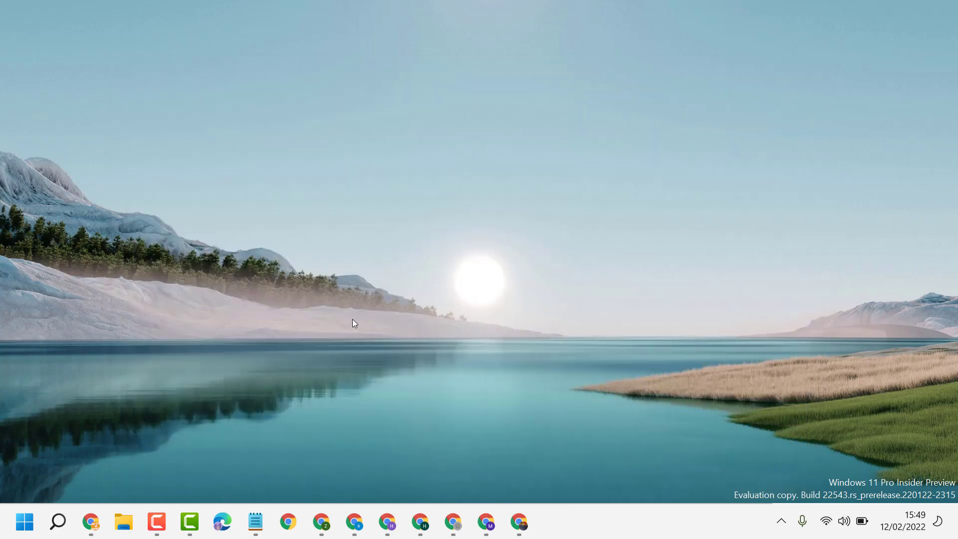
{"action": "mouse_move", "coordinate": [272, 471]}
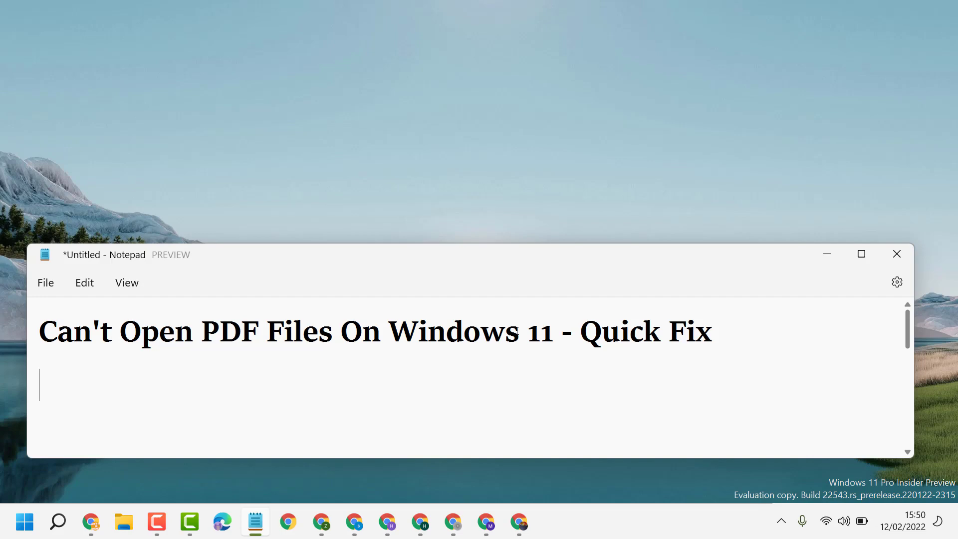
{"action": "mouse_move", "coordinate": [156, 522]}
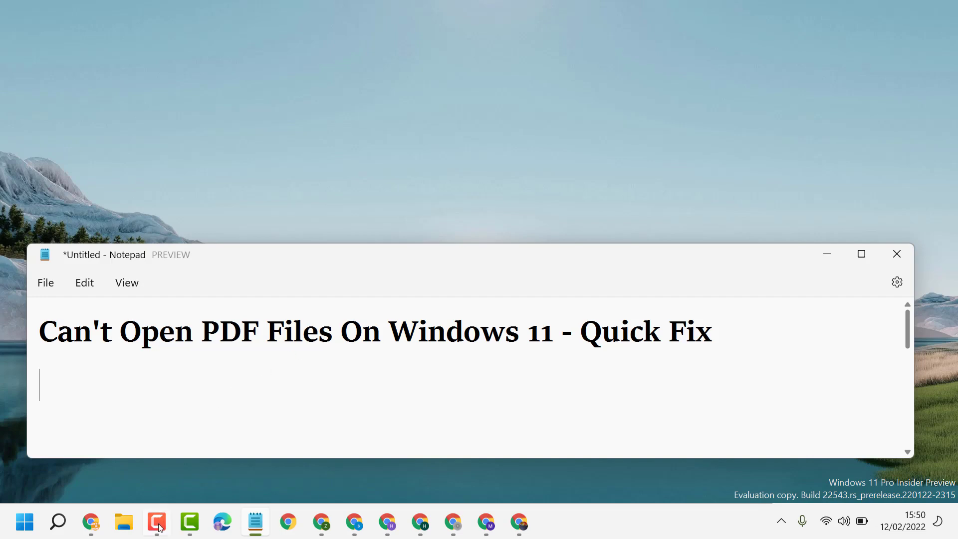